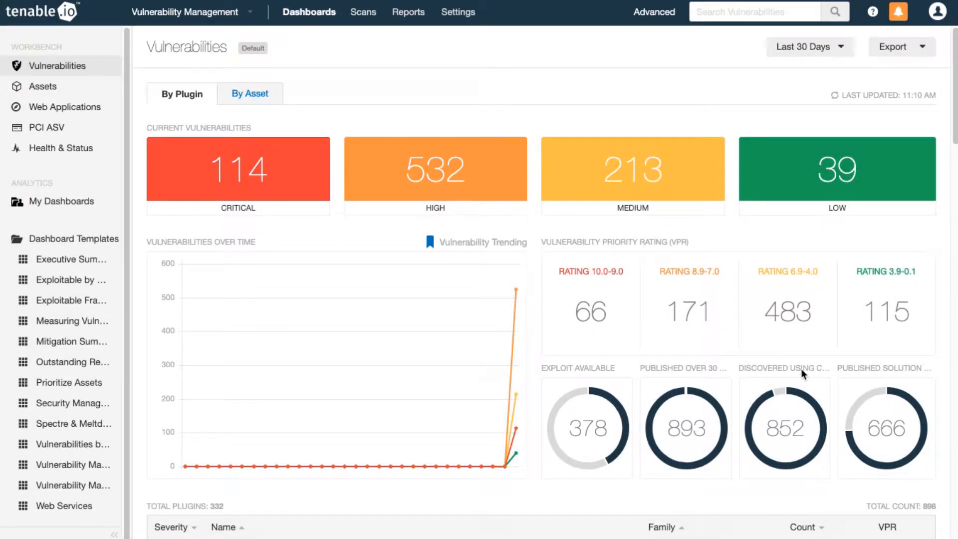
mouse_move(789, 374)
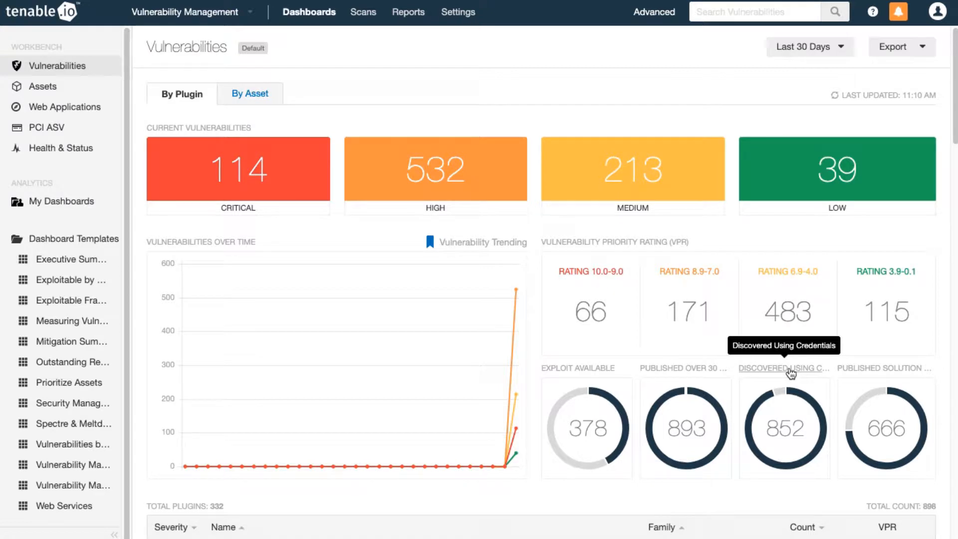
mouse_move(787, 373)
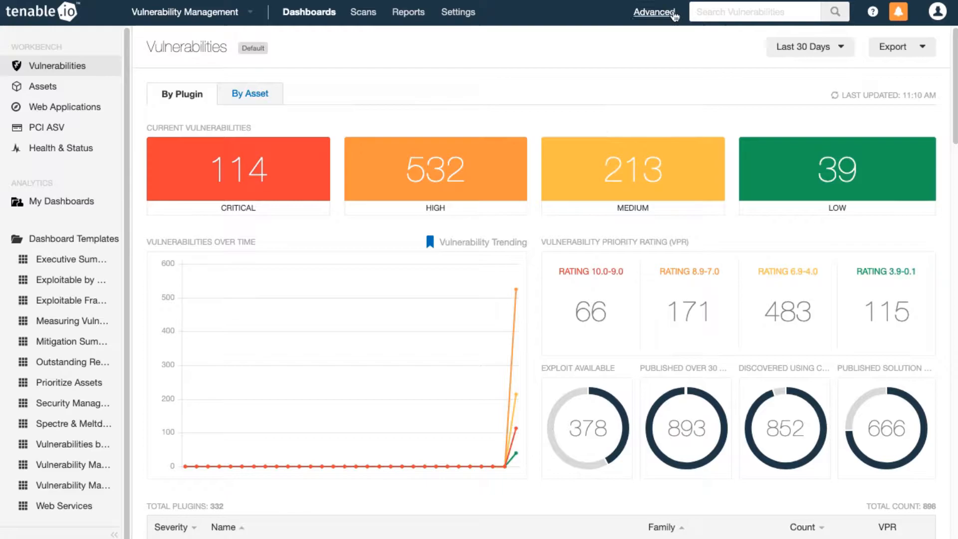
- Apply a Plugin Type equals local advanced filter to the vulnerabilities dashboard
left_click(655, 12)
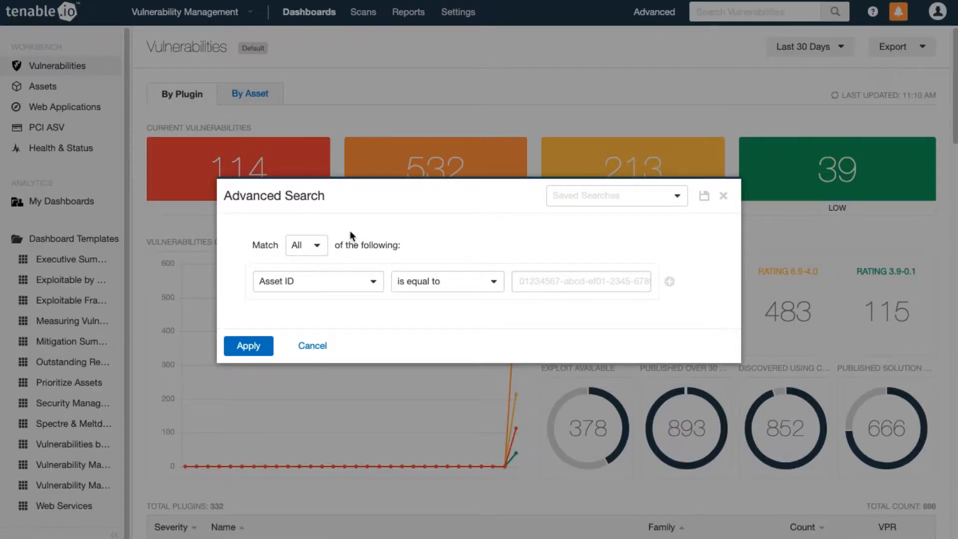
left_click(318, 281)
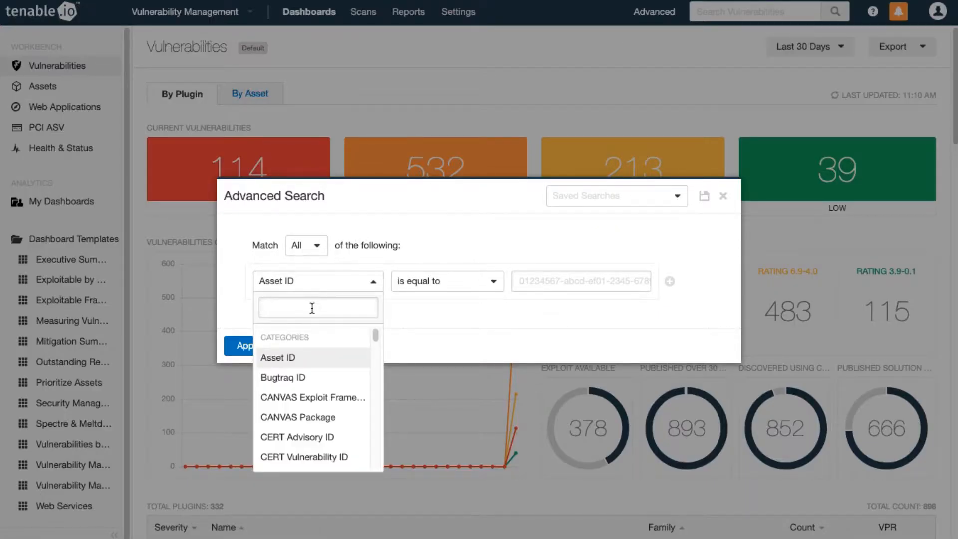
type("plugin t")
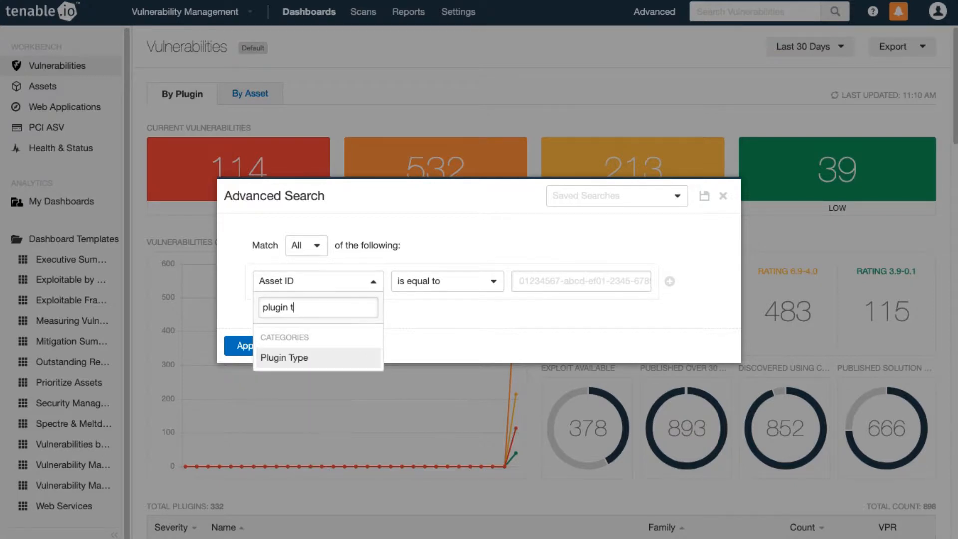
left_click(284, 357)
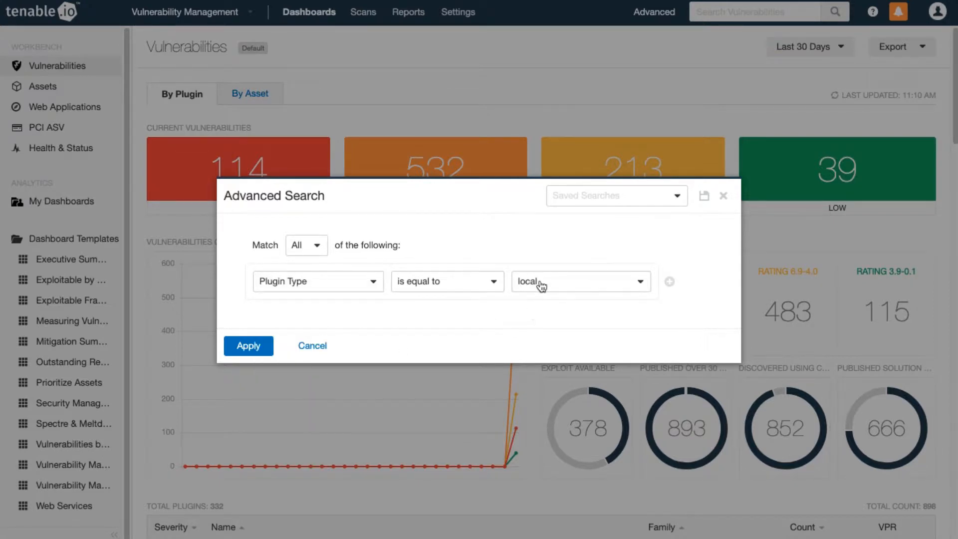
left_click(248, 345)
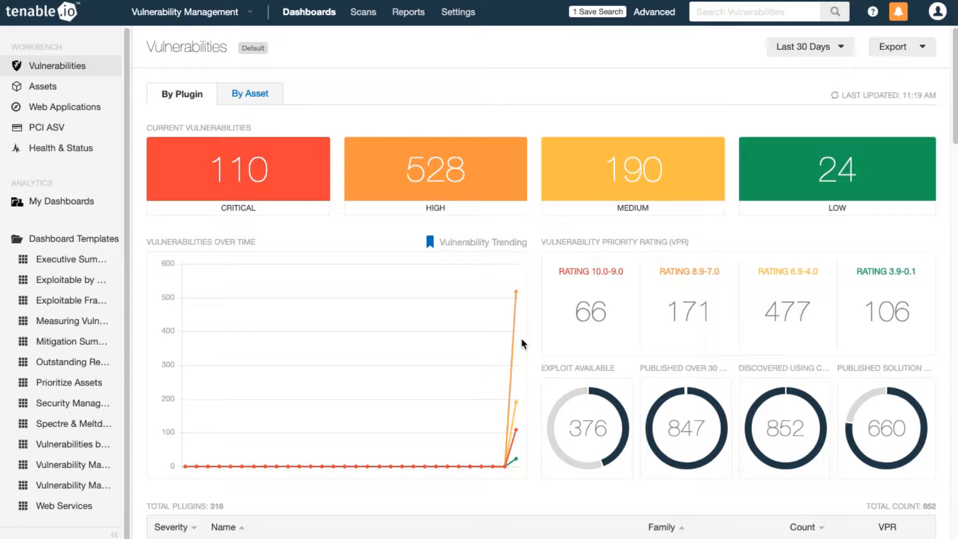
mouse_move(412, 22)
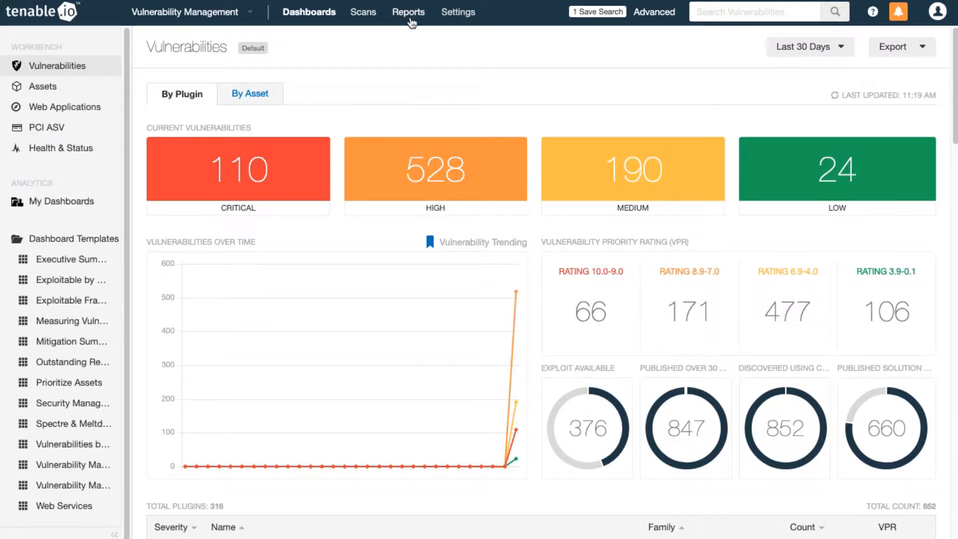
left_click(408, 12)
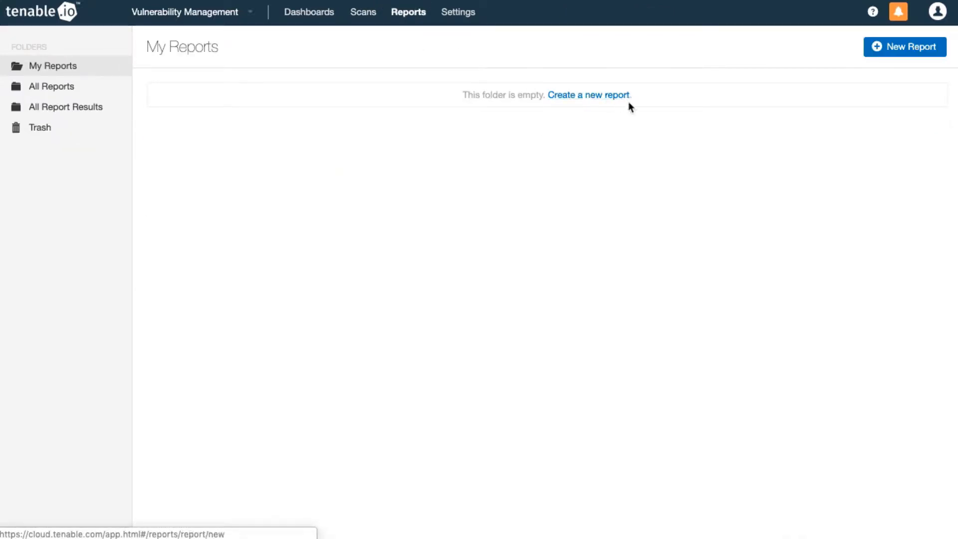
- Start a new report and scroll through templates like CVE Analysis and Exploitable by Malware
left_click(588, 95)
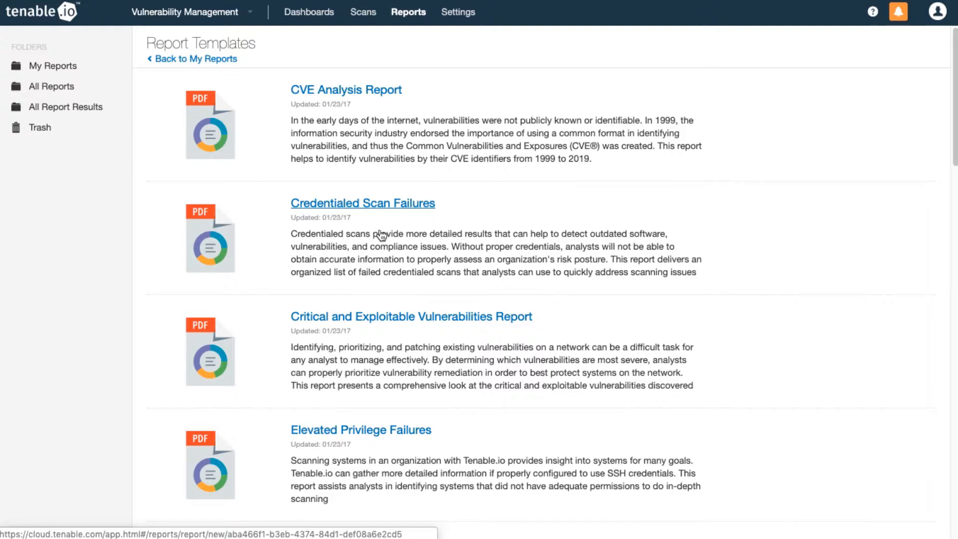
scroll("down", 3)
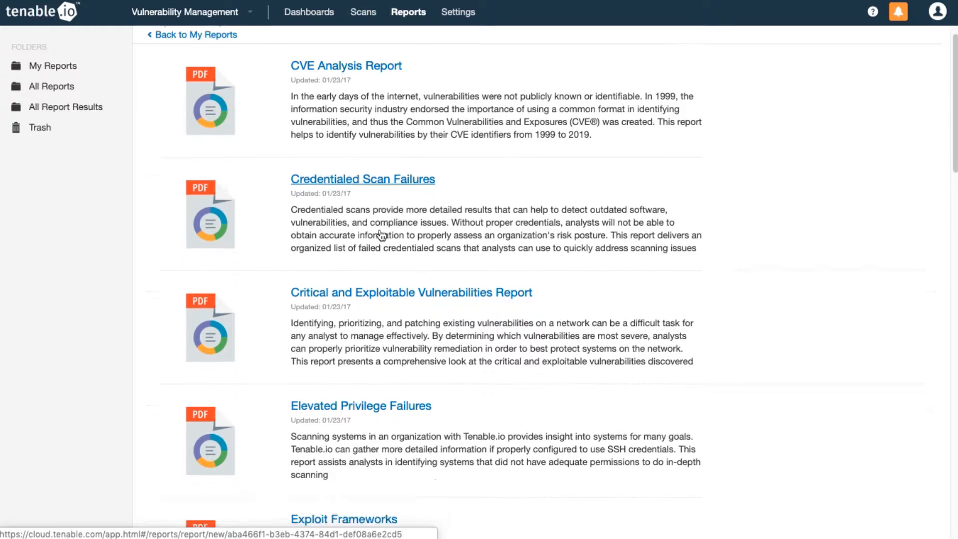
scroll("down", 3)
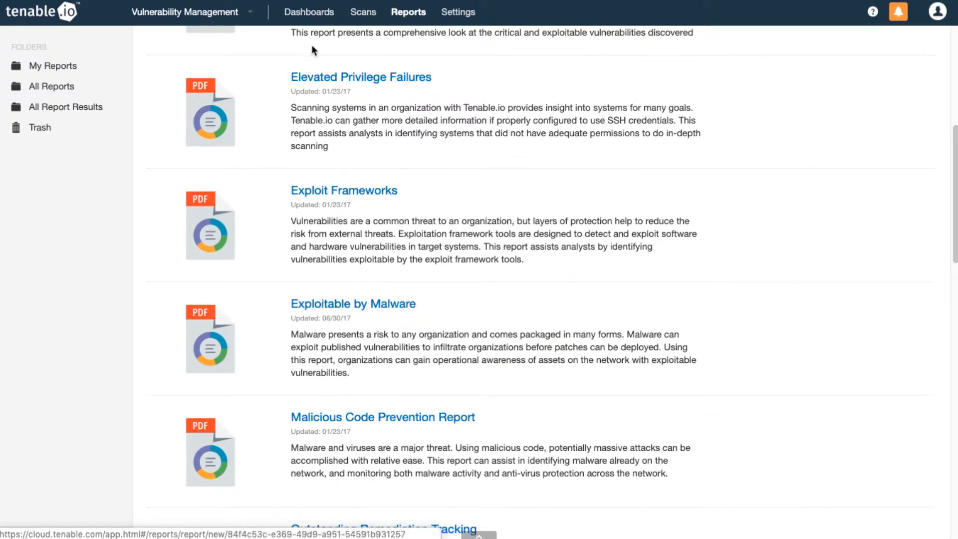
mouse_move(314, 84)
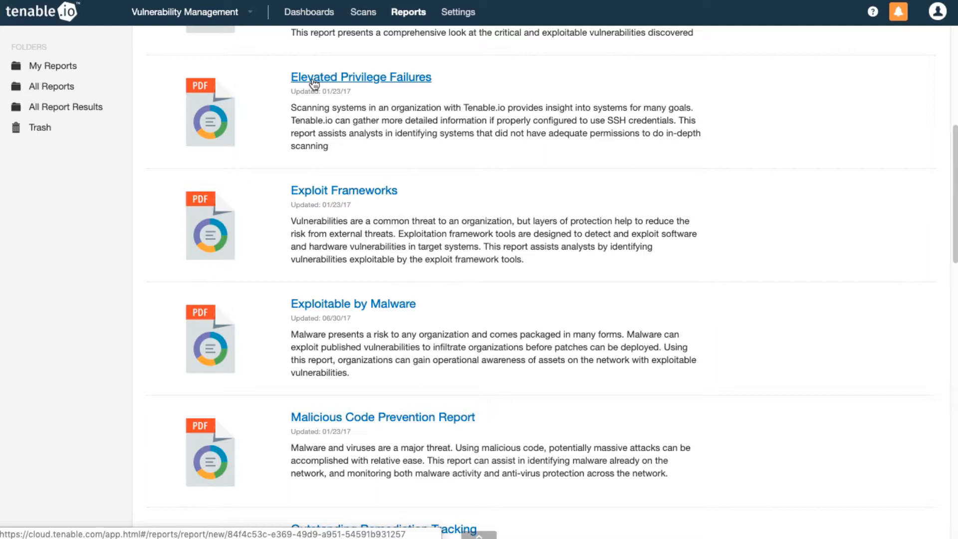
- Open the Cred Patch Audit with bad ssh creds scan and filter Plugin ID to 19506
left_click(363, 12)
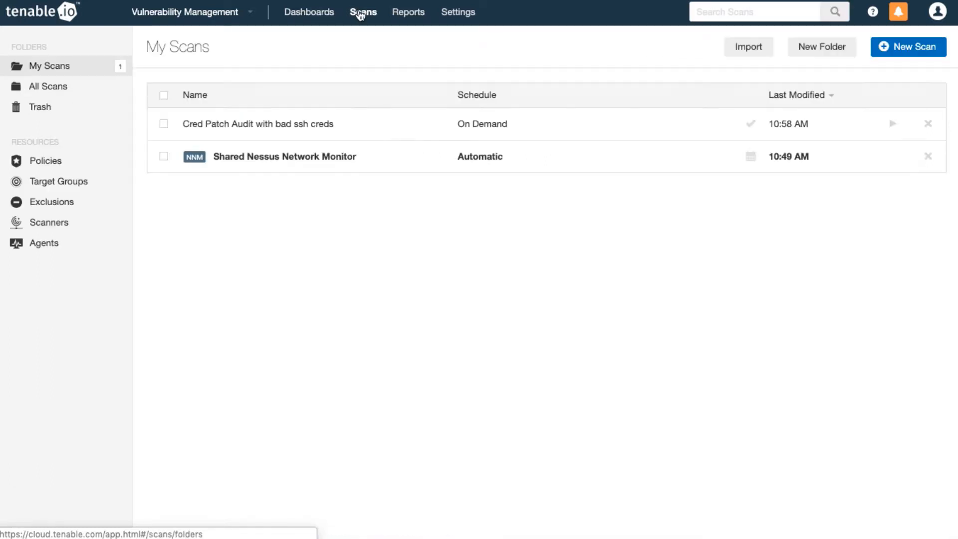
left_click(363, 11)
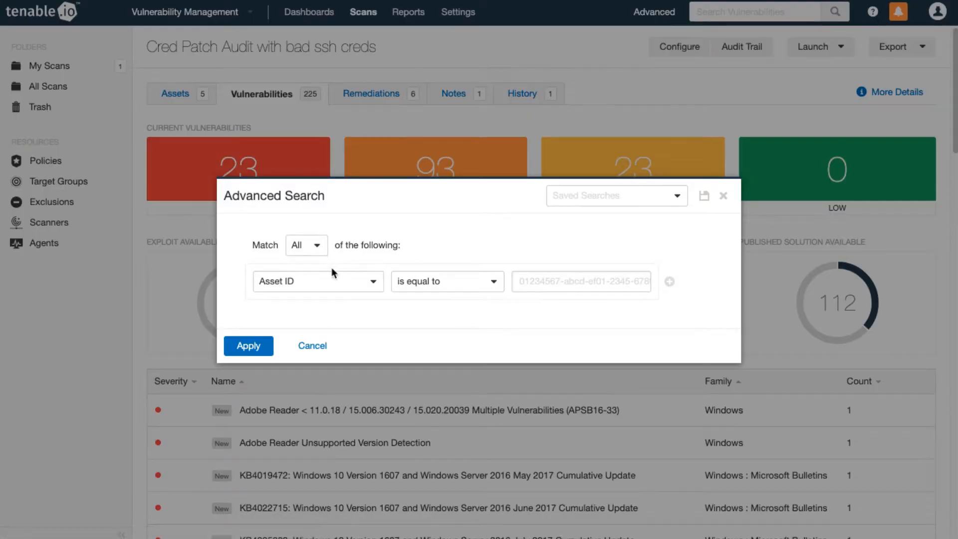
type("plugin id")
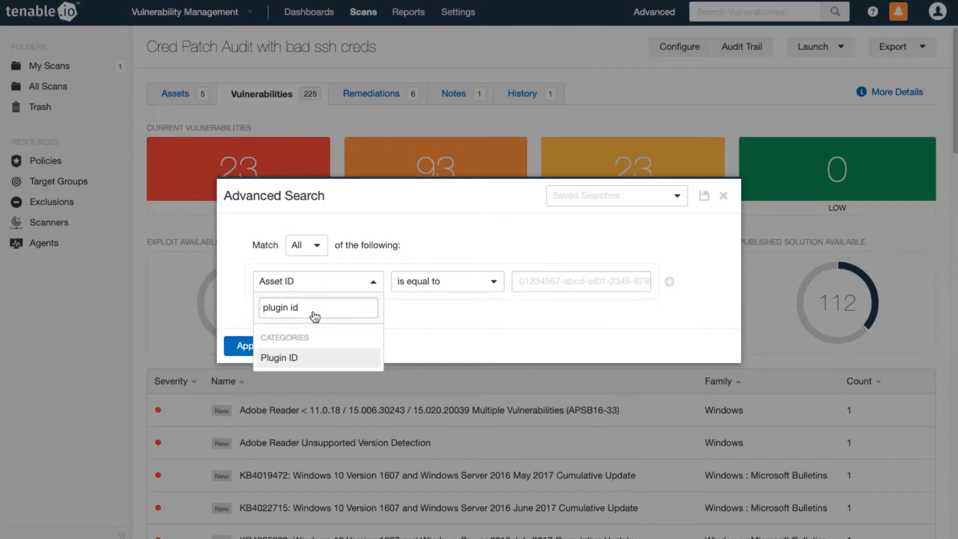
left_click(279, 357)
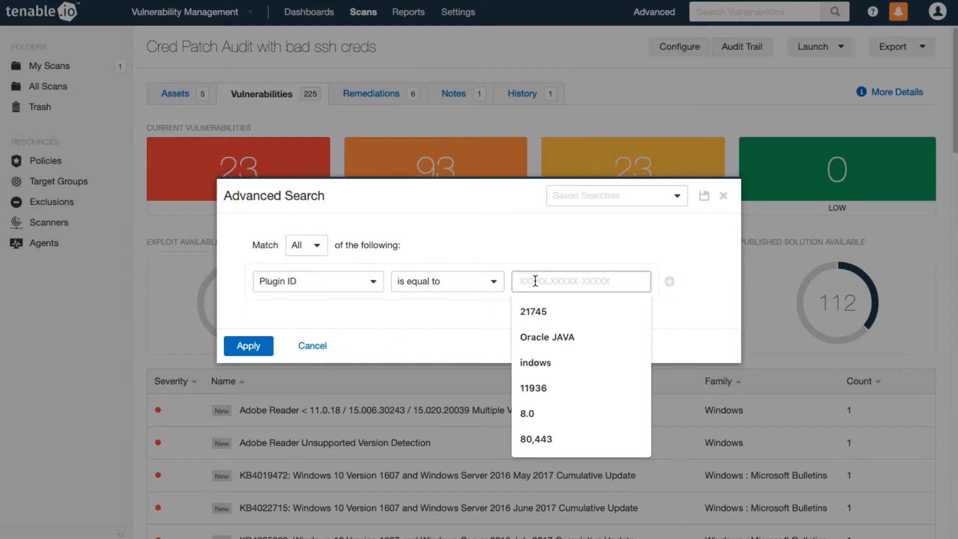
type("19506")
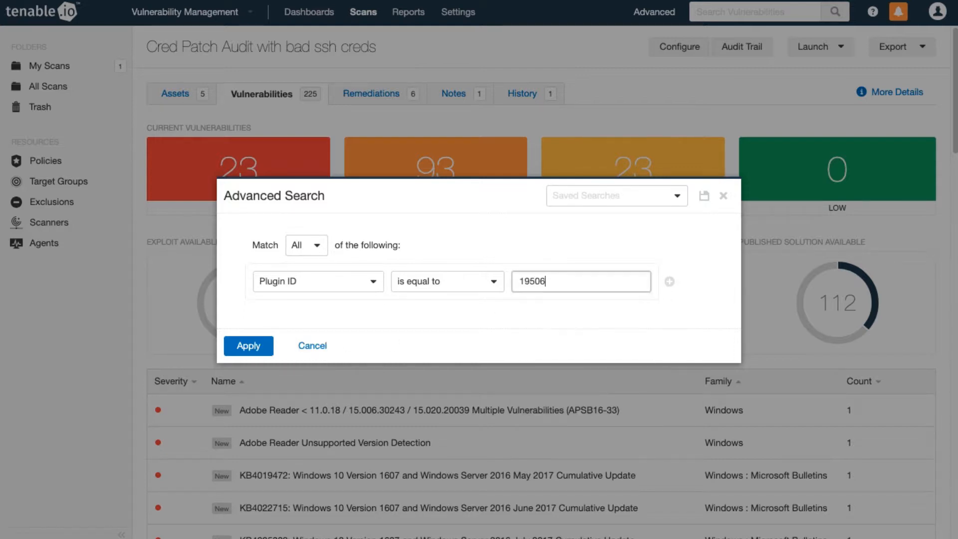
left_click(311, 345)
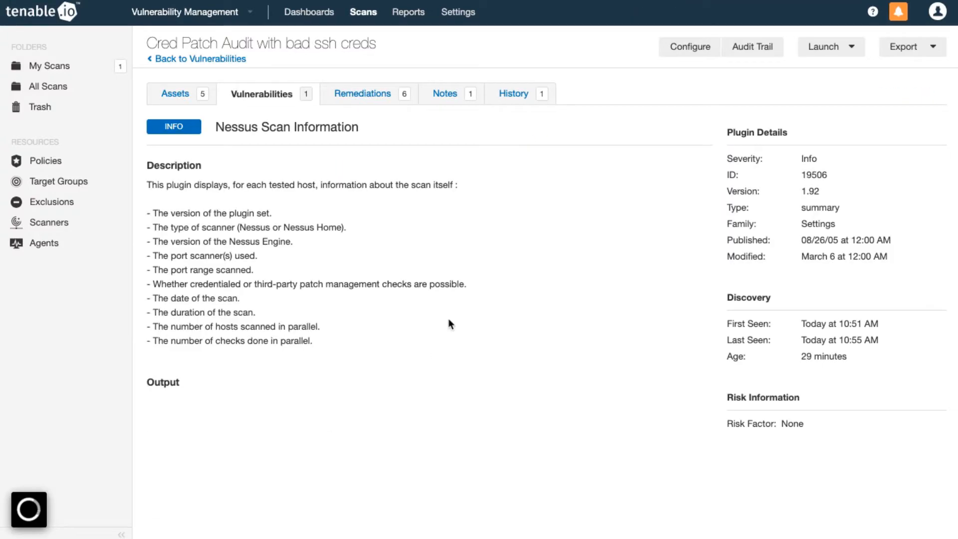
- Expand Nessus Scan Information output: credentialed checks off for 10.0.0.82, on for 10.0.0.143
scroll("down", 3)
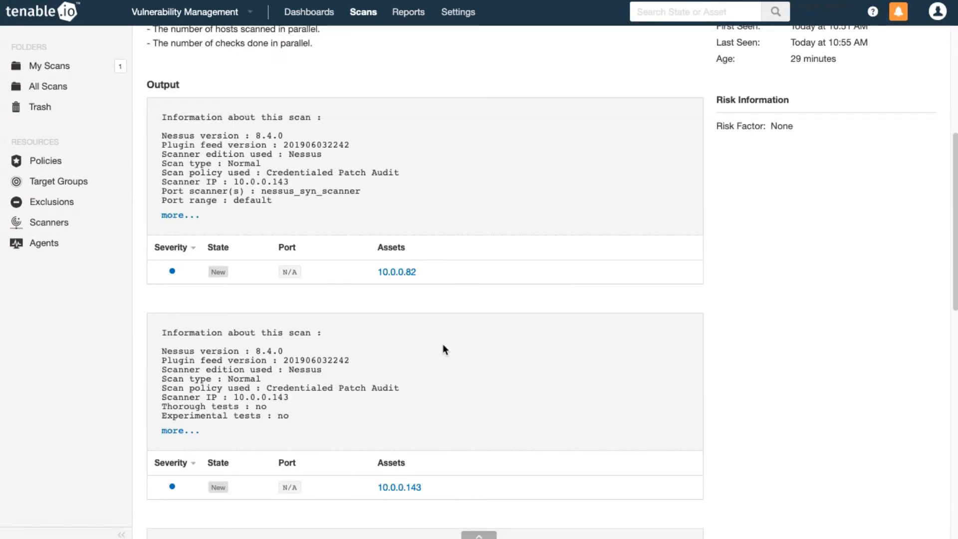
left_click(180, 215)
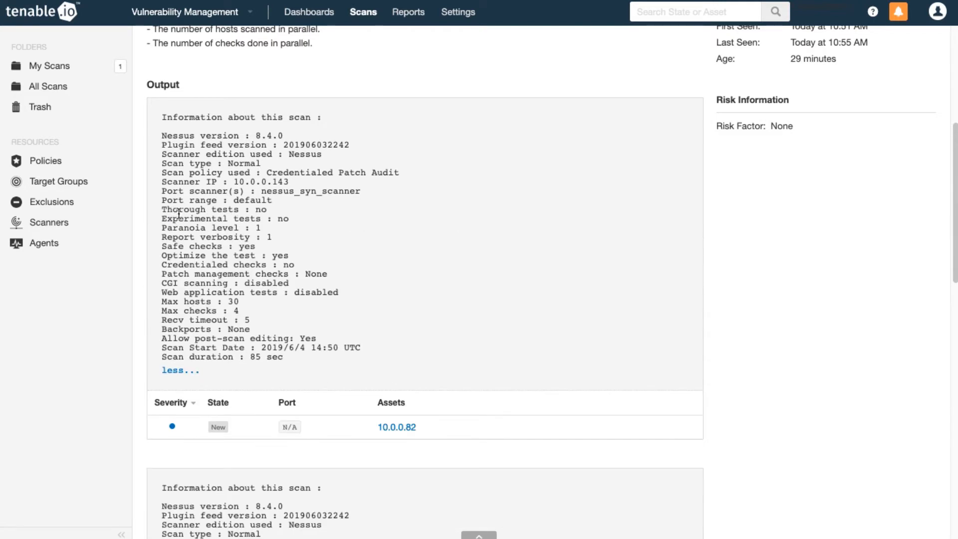
mouse_move(315, 218)
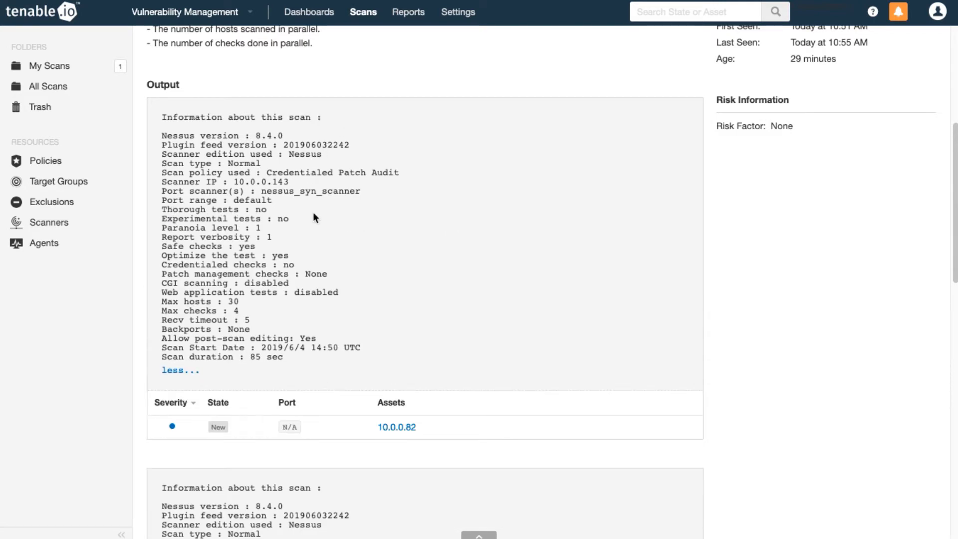
mouse_move(309, 257)
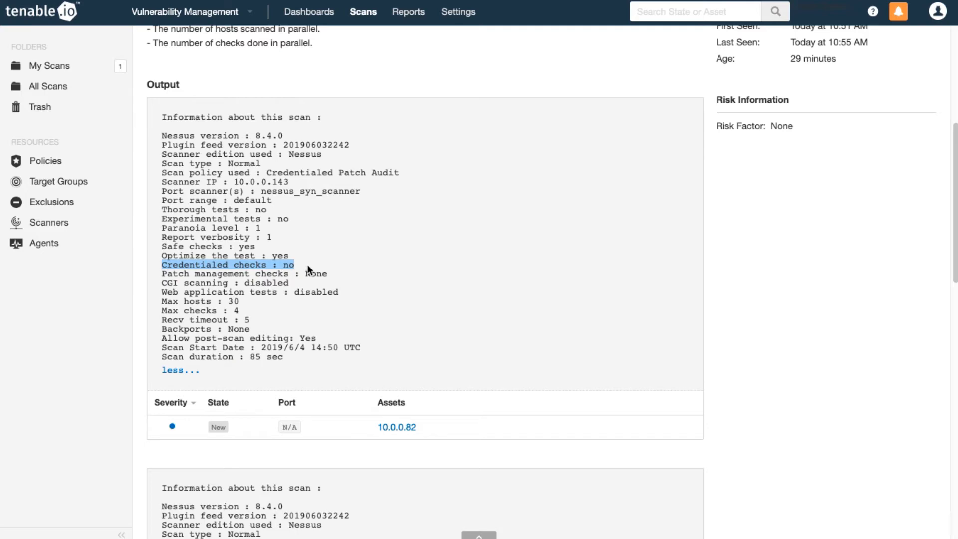
scroll("down", 3)
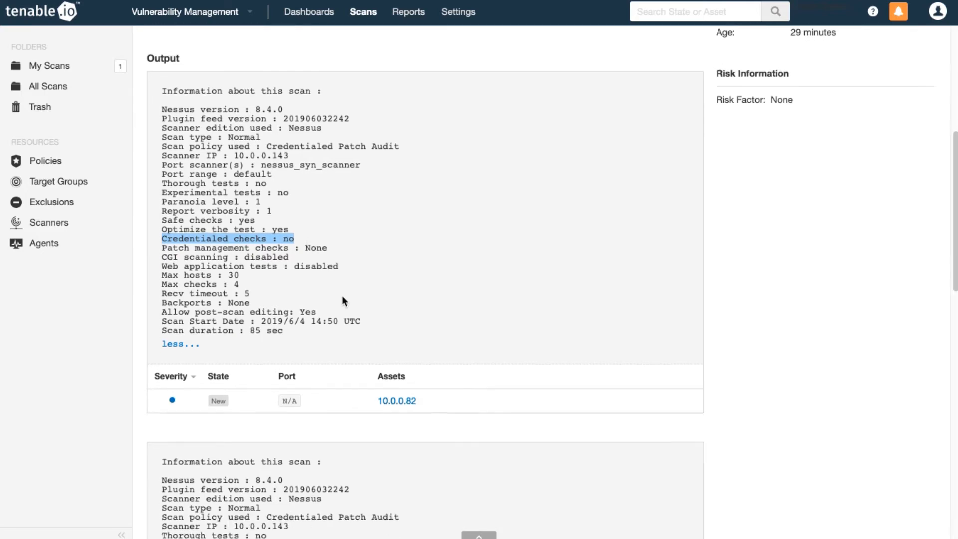
scroll("down", 3)
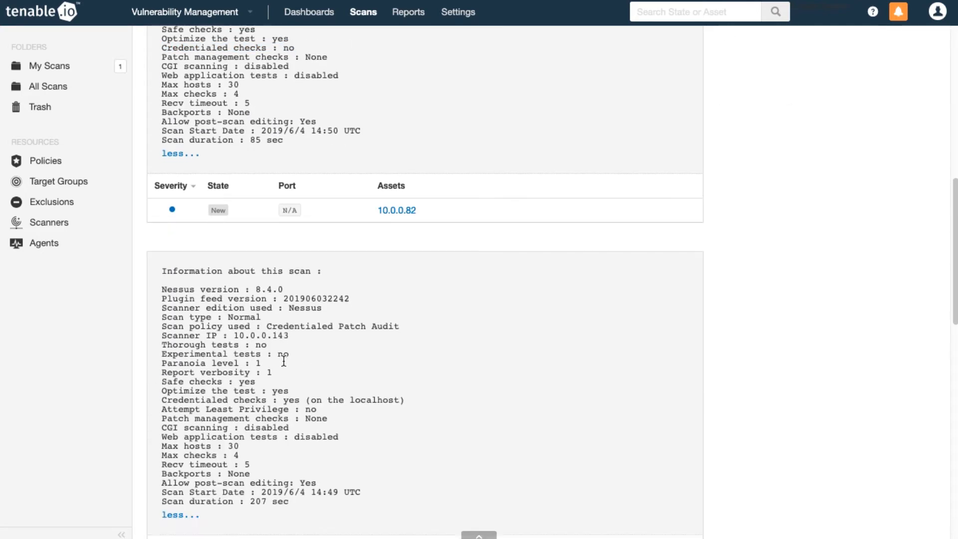
scroll("down", 3)
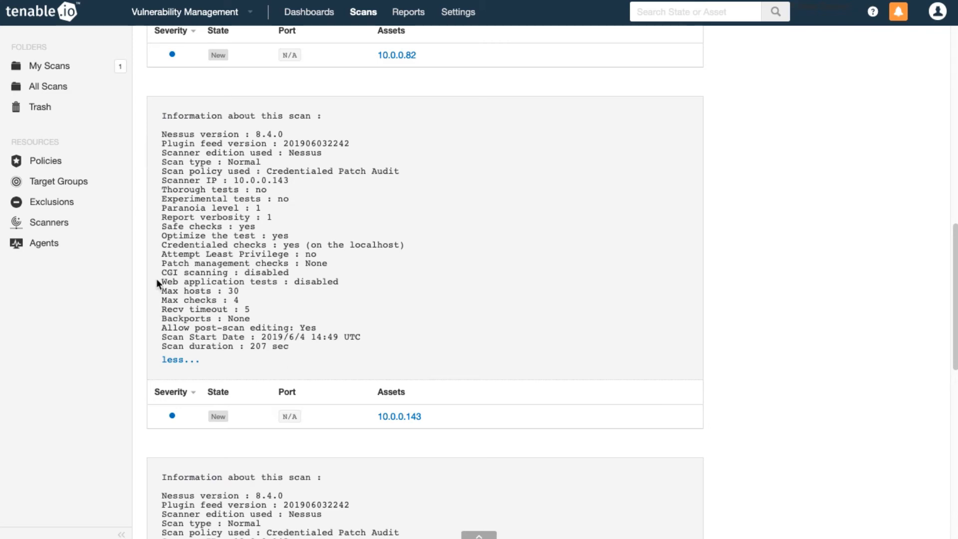